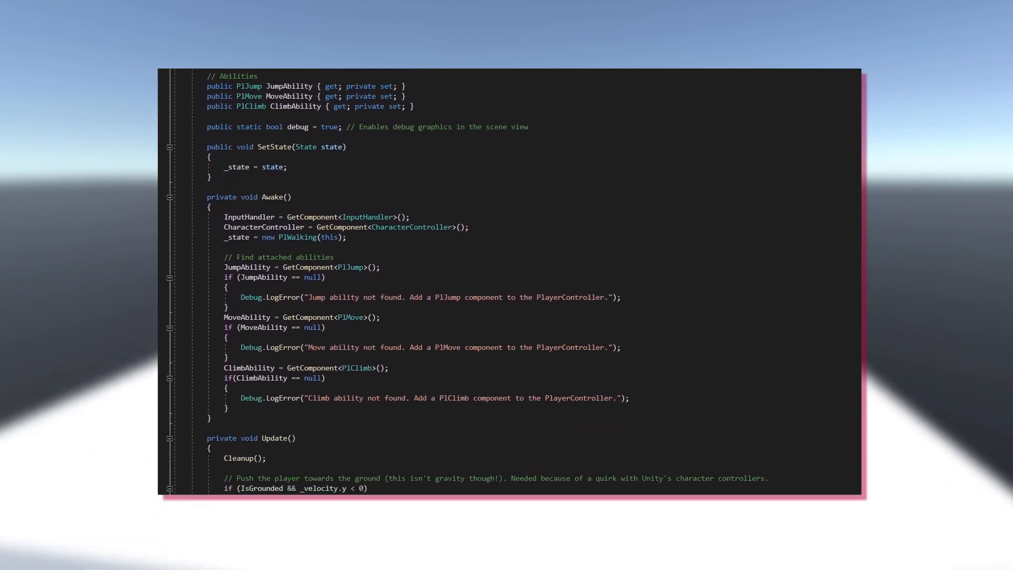
Scroll through the PlMove, PlJump and PlClimb components in the Inspector.
scroll(down, 3)
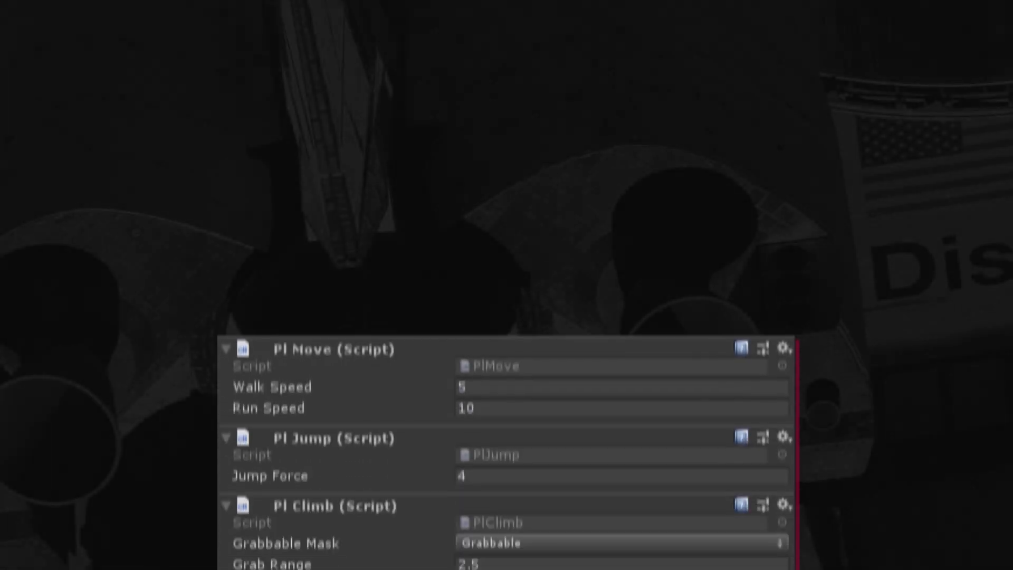
scroll(down, 3)
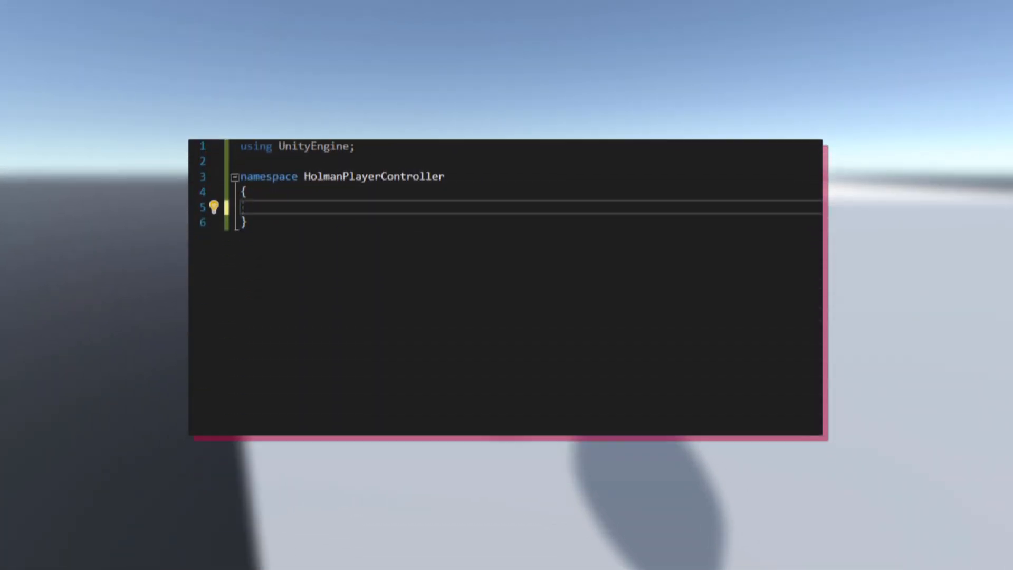
Declare public class PlTestState : State with a Jump override logging "This overrides the jump functionality.".
text(public class P)
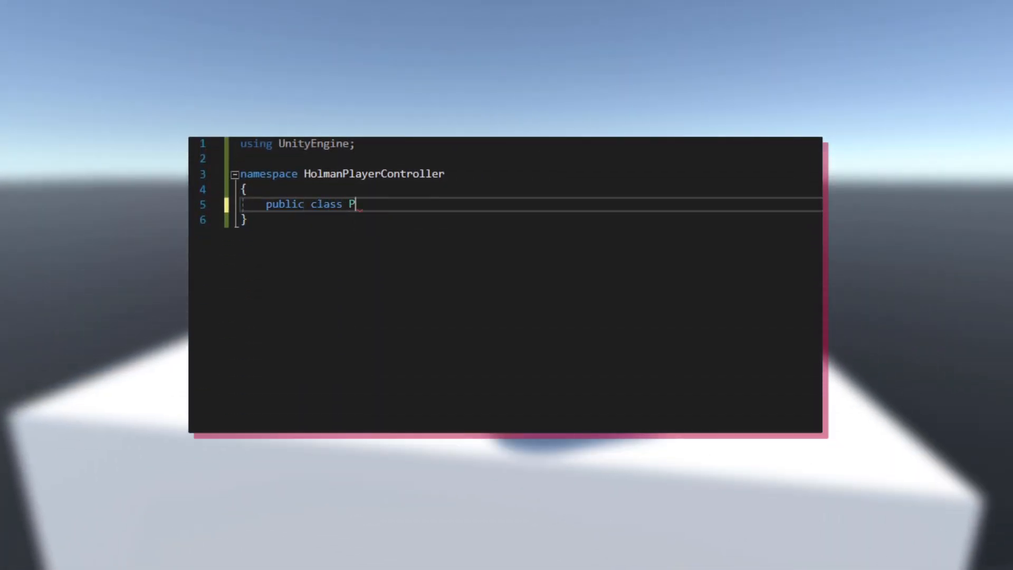
text(lTestState : State)
text(Debug.Log()
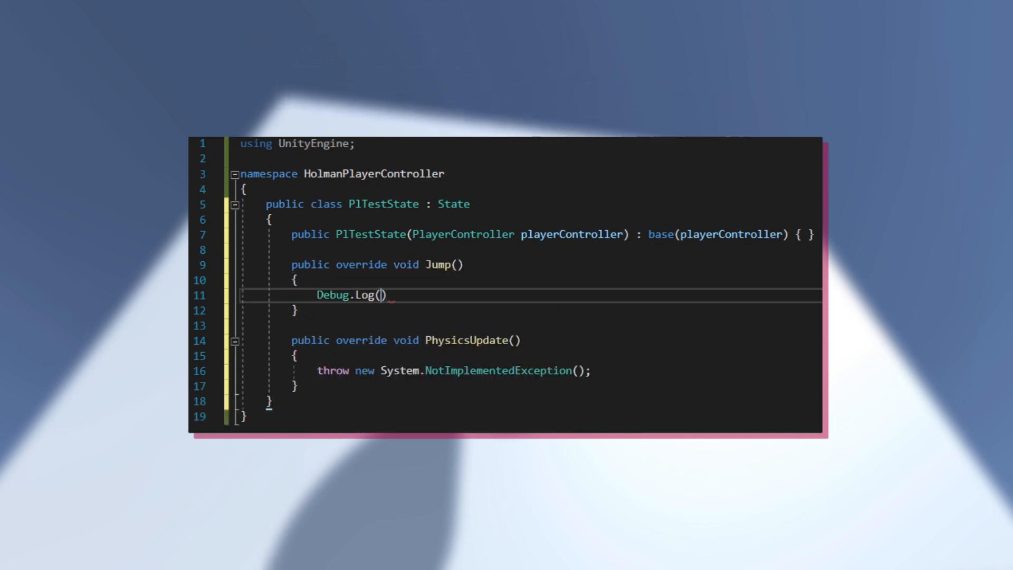
text("This overrides the jump functionality.")
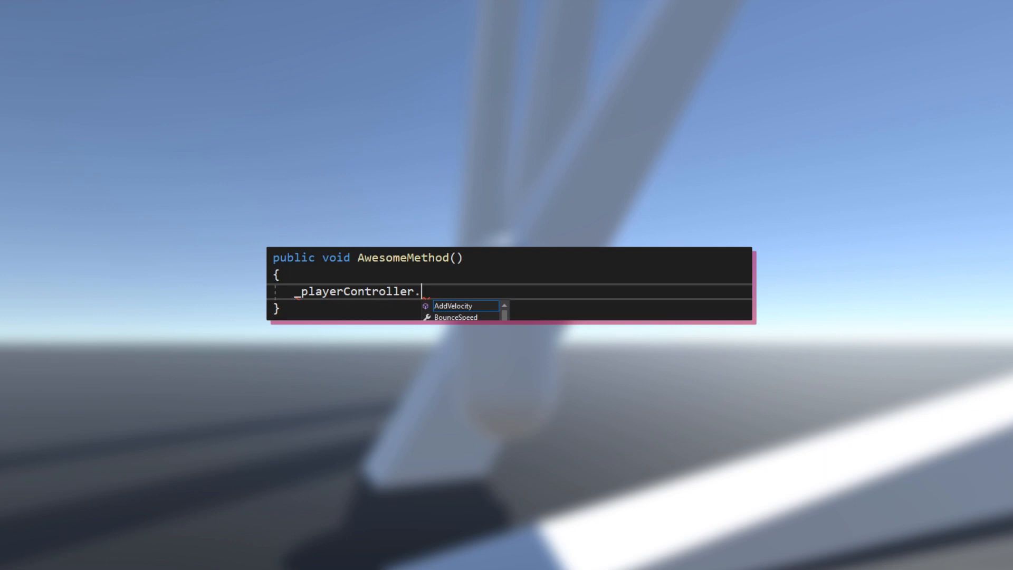
Have AwesomeMethod call _playerController.SetState(new PlWalking(...)).
text(SetState(new PlW)
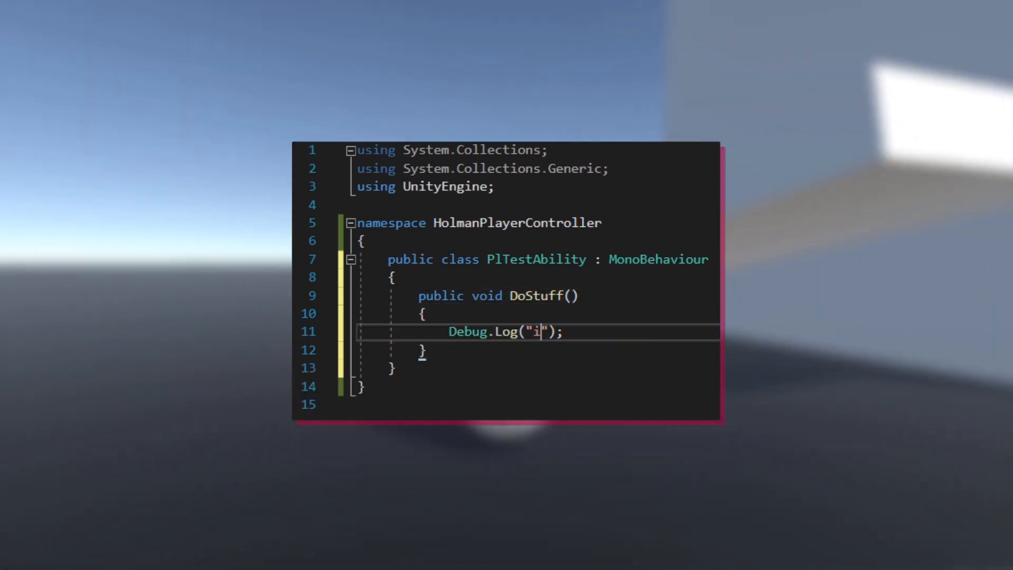
Make DoStuff log "Did stuff" and add a Debug.LogError 'Test ability not found. Add a PlTestAbility component to the PlayerController.'.
text(Did stuff)
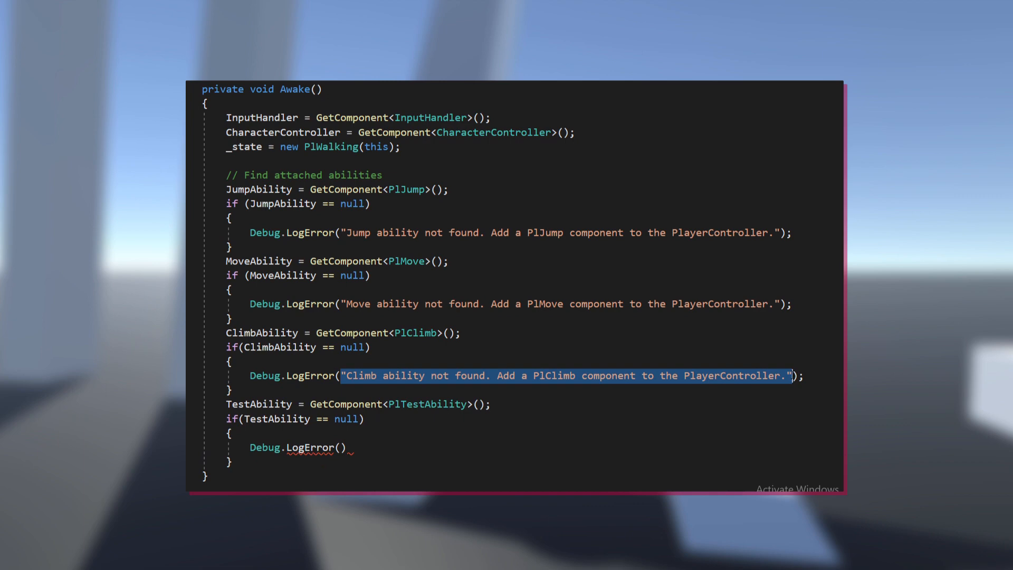
text("Test ability not found. Add a PlTestAbility component to the PlayerController.")
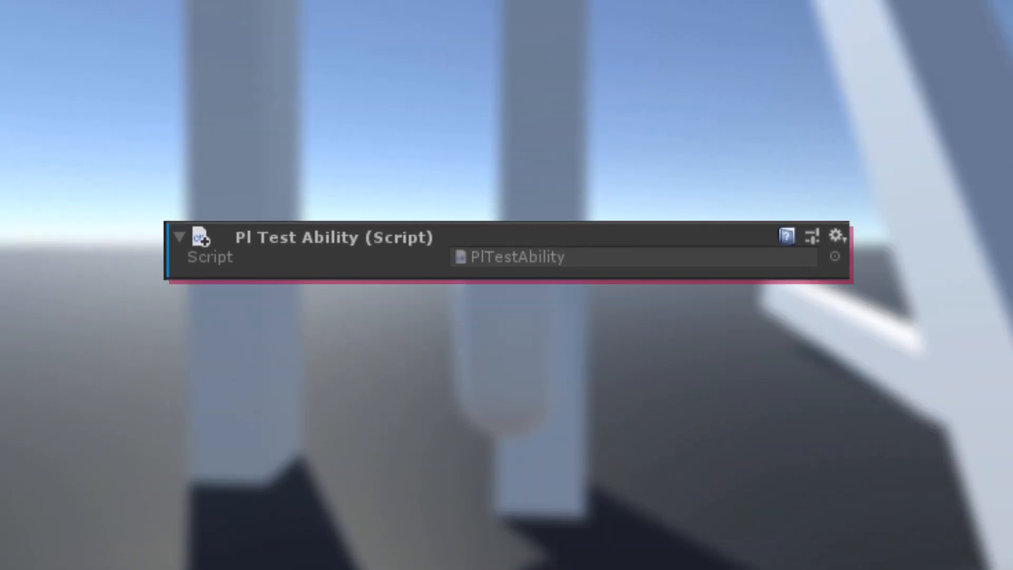
Call PlayerController.TestAbility.DoStuff(); from the state code.
text(PlayerController.TestAbility.DoStuff()
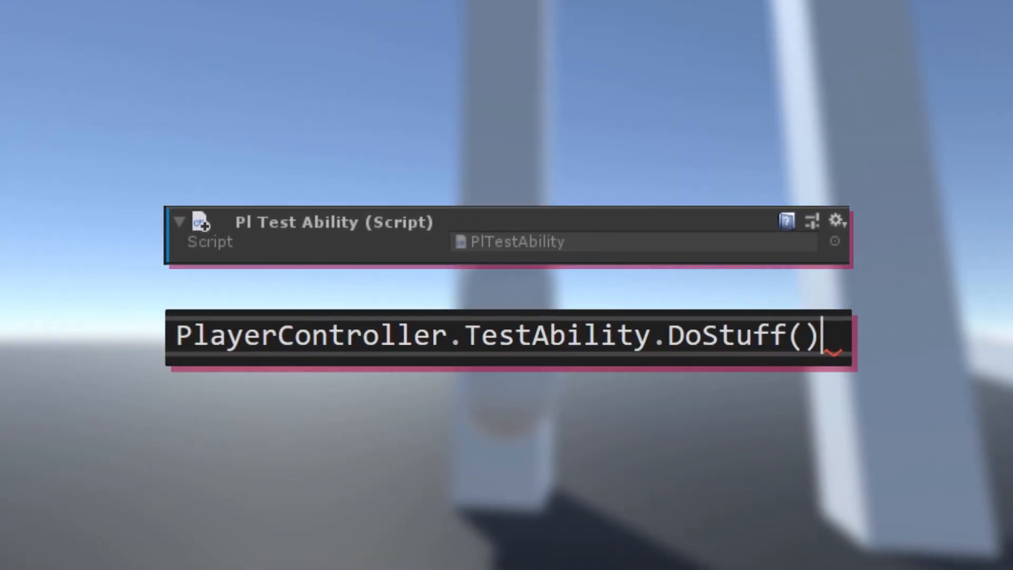
text(;)
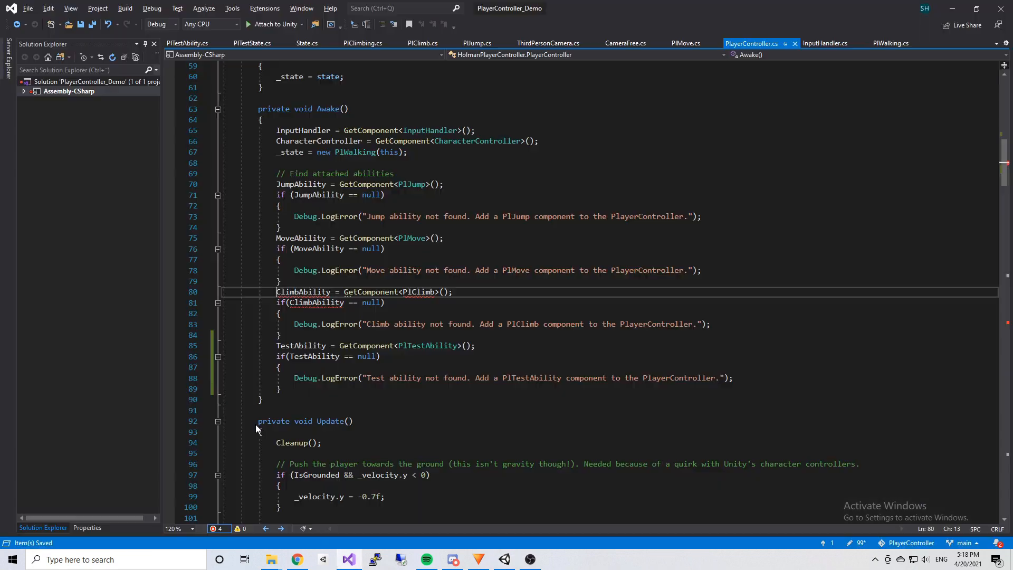
Review State.cs and PlWalking.cs, then switch back to the Unity editor.
click(307, 43)
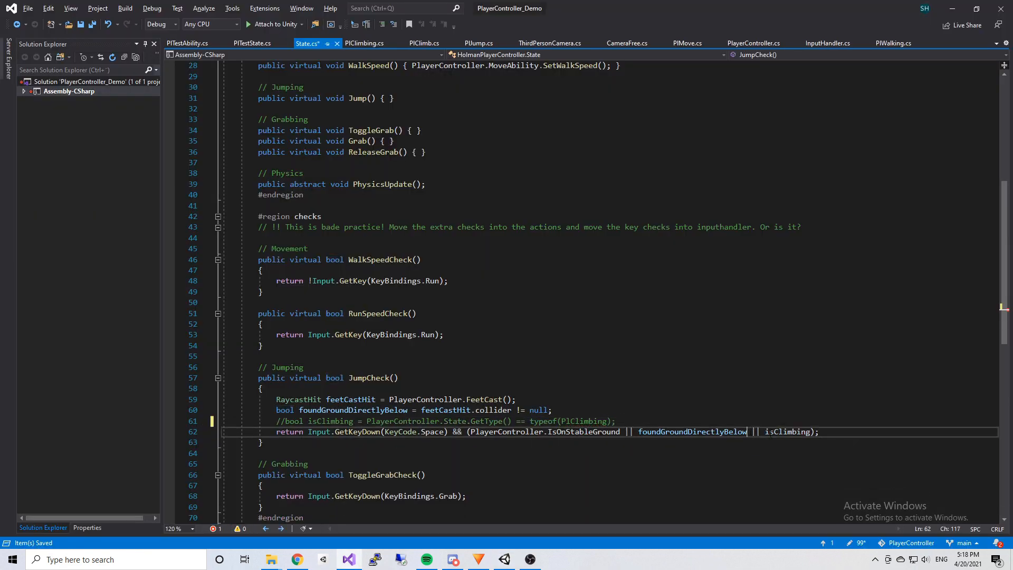
click(892, 43)
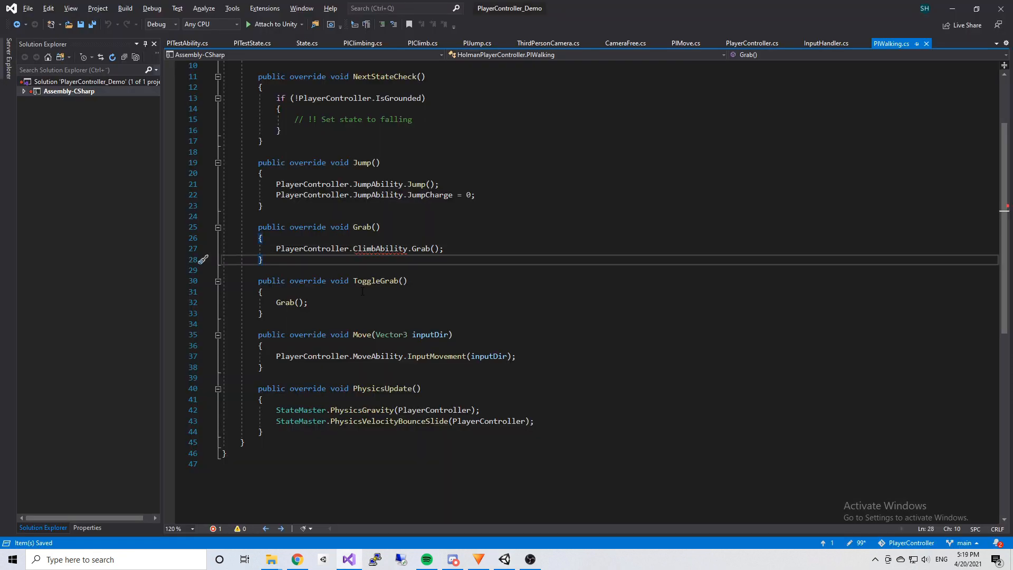
click(751, 43)
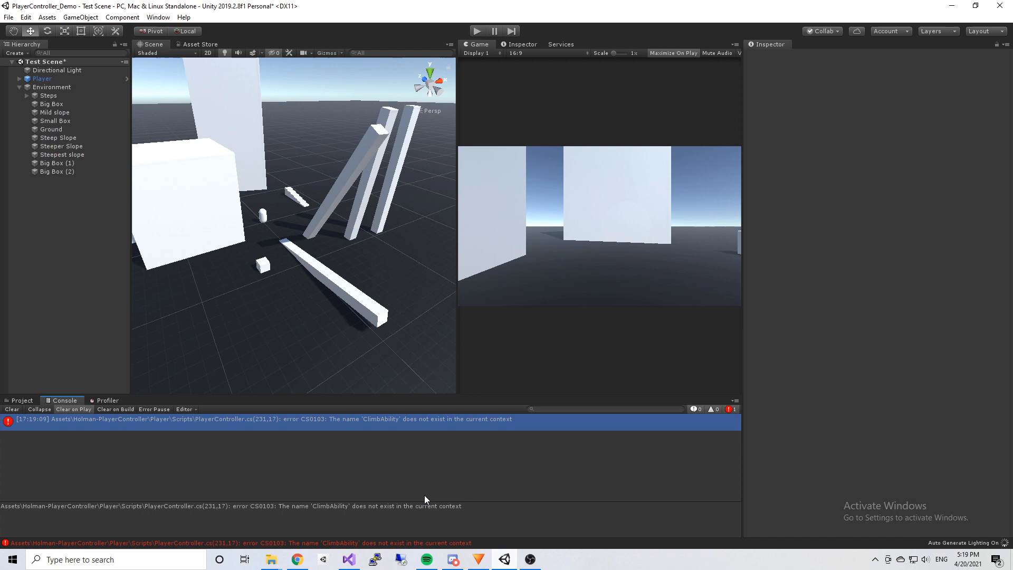
click(11, 409)
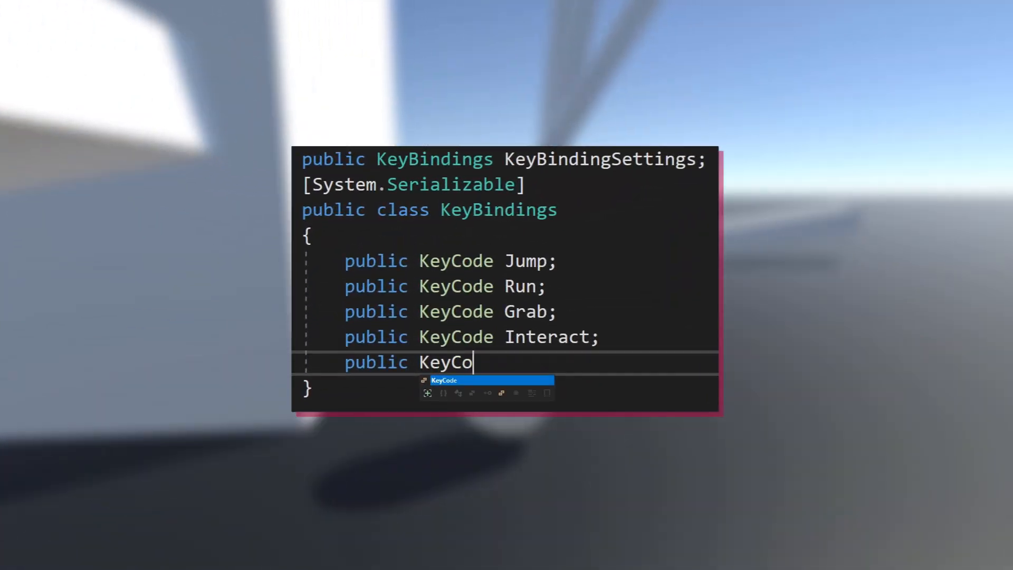
Add a Test key binding and a virtual Test() action calling PlayerController.TestAbility.DoStuff().
text(Test() {)
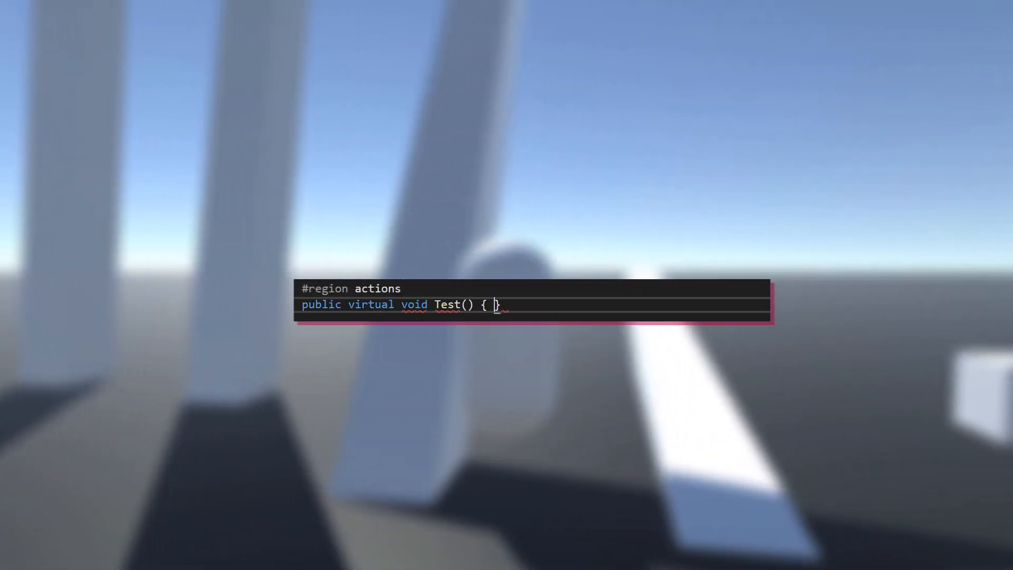
text(PlayerController.TestAbility)
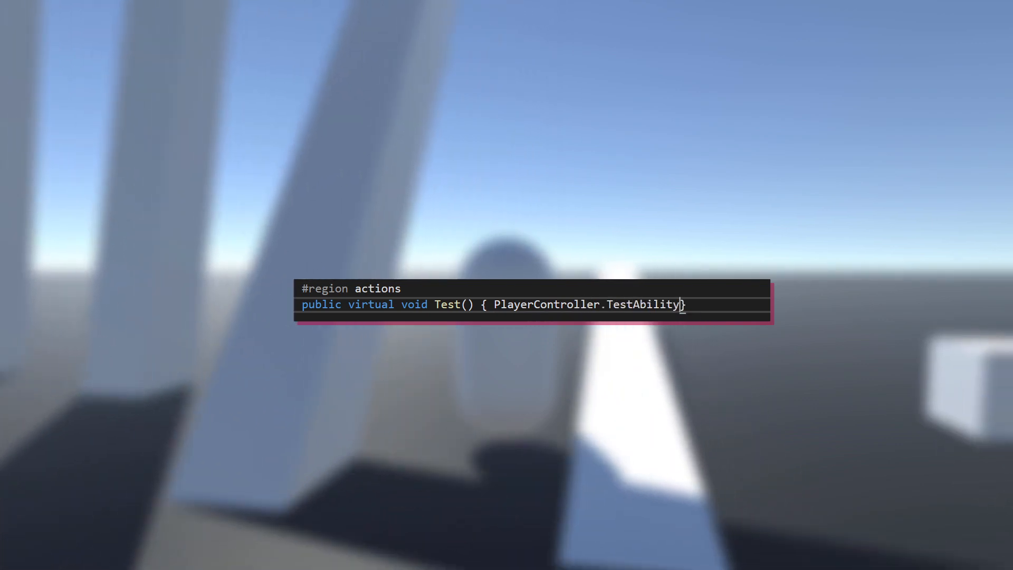
text(.DoStuff();)
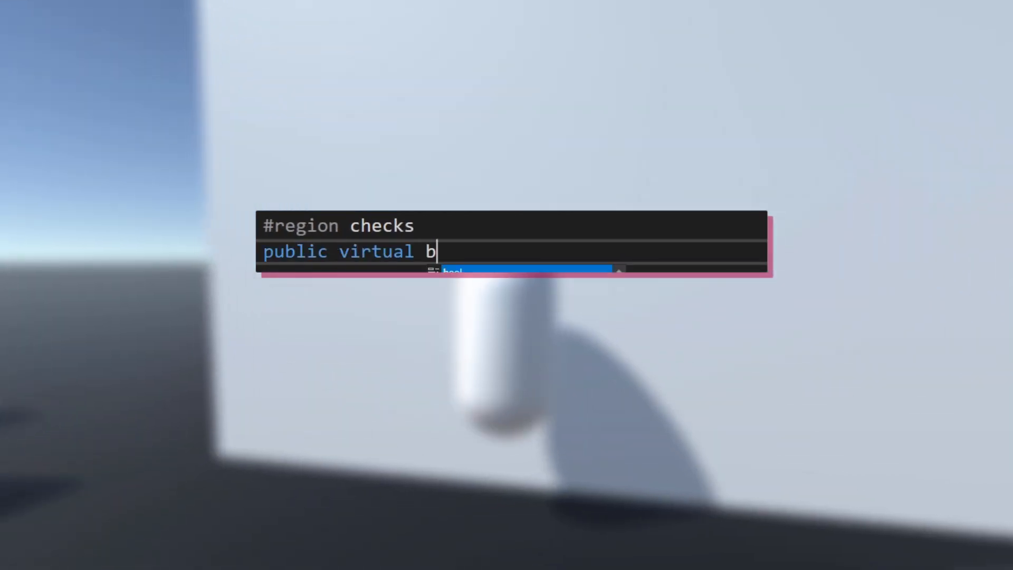
Add public virtual bool TestCheck() returning Input.GetKeyDown(...).
text(ool TestCheck)
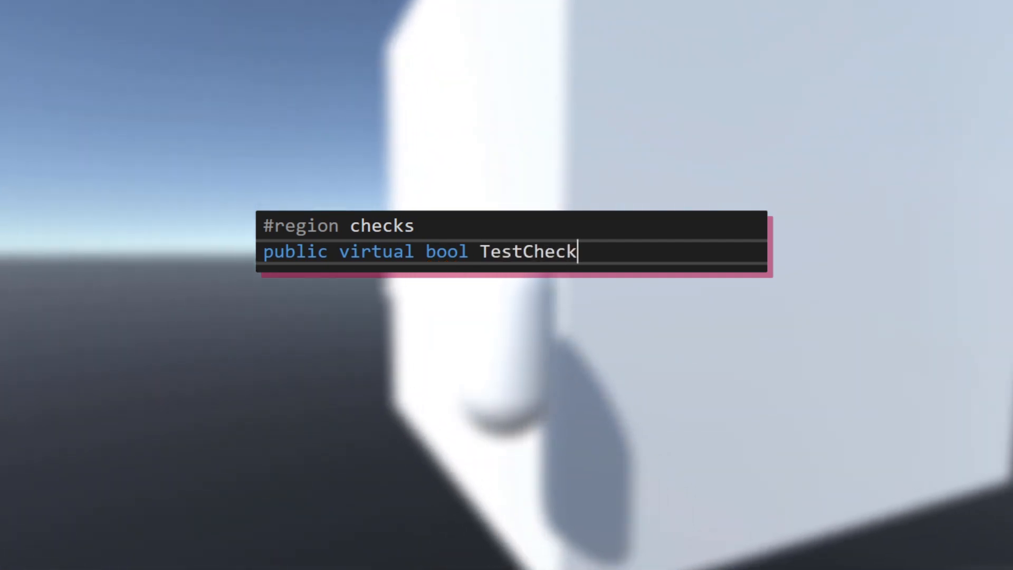
text(())
text(return Input.)
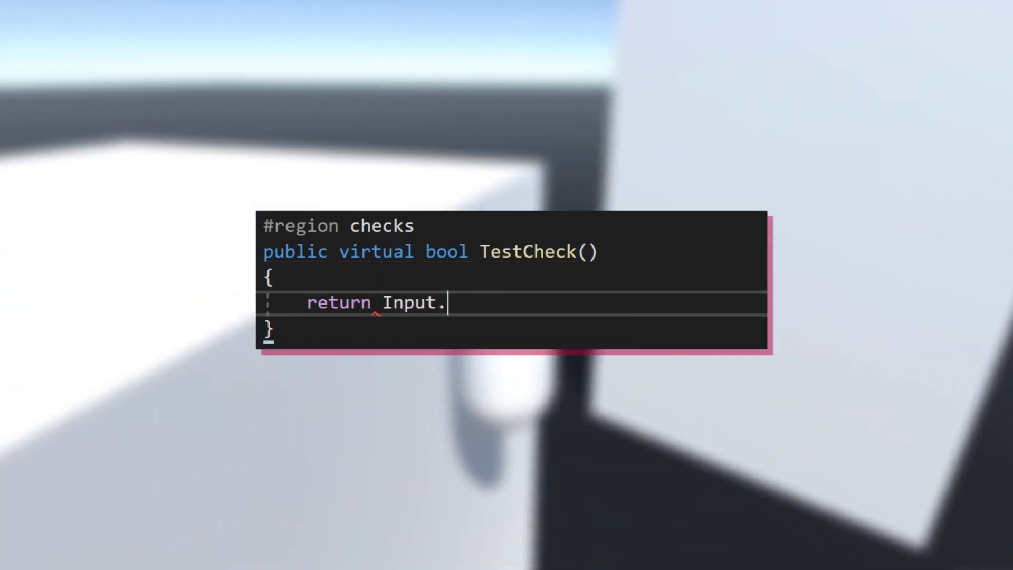
text(GetKeyDo)
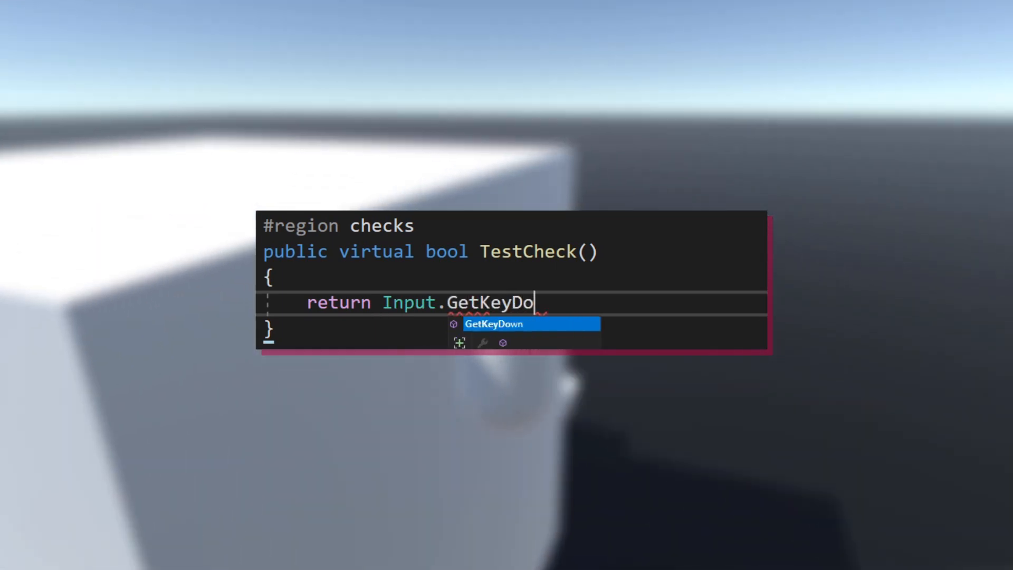